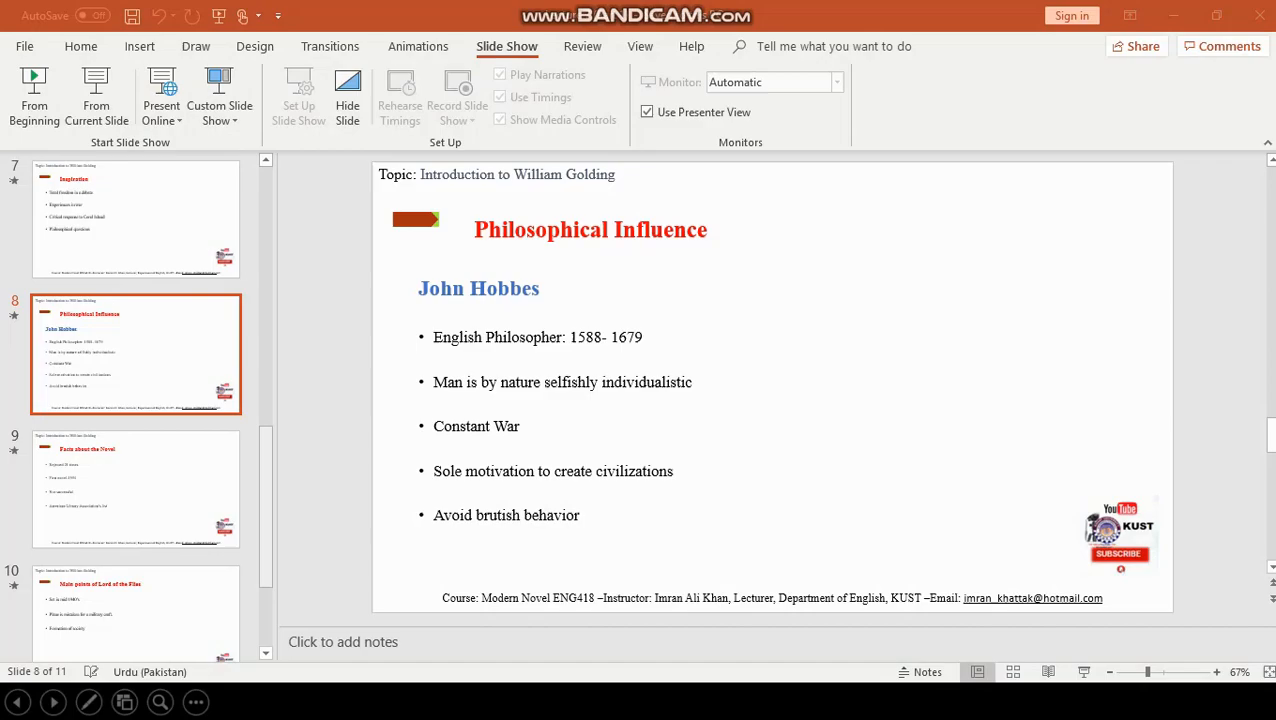
Start the William Golding slideshow full screen on the 'Golding's Message' quote slide
{"action": "left_click", "coordinate": [34, 90]}
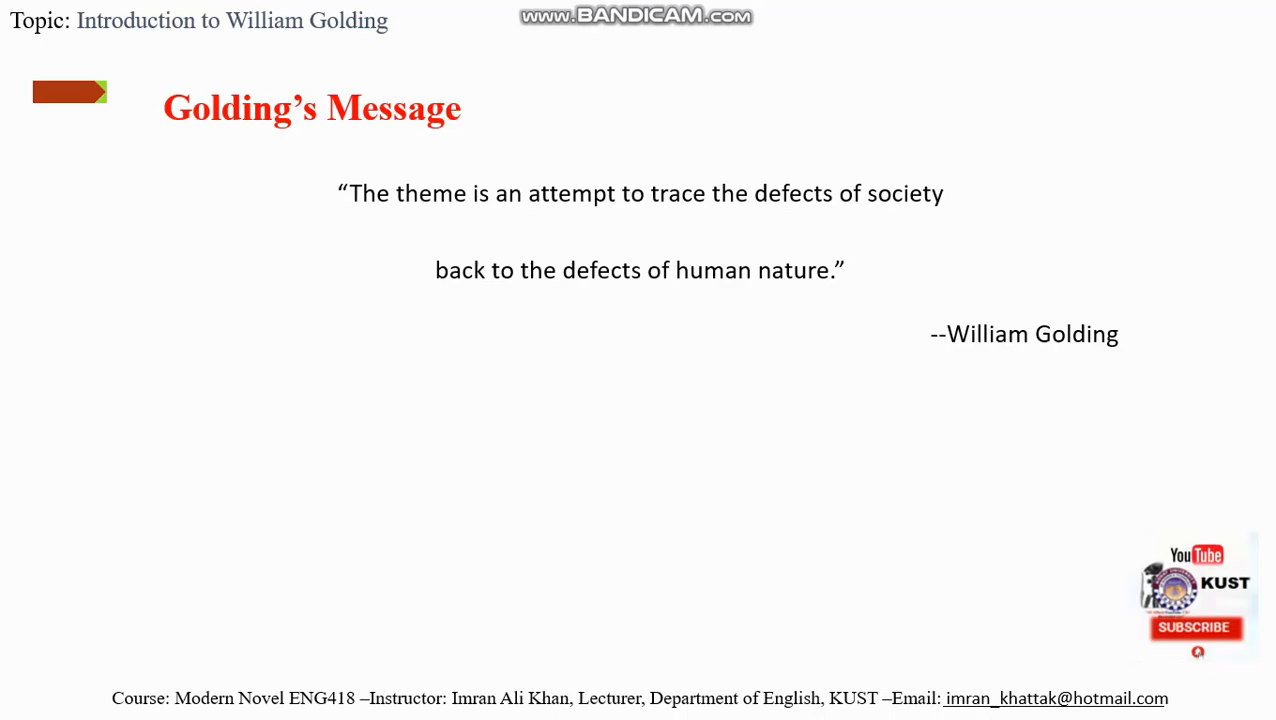